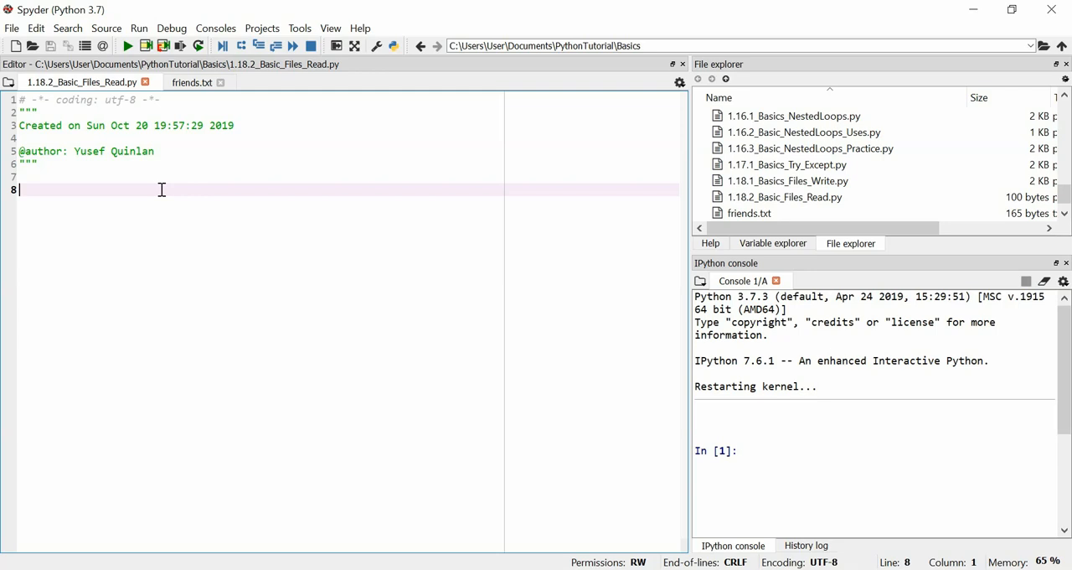
- Write Friends_file = open("friends.txt","r") to open the file for reading
type("Frie")
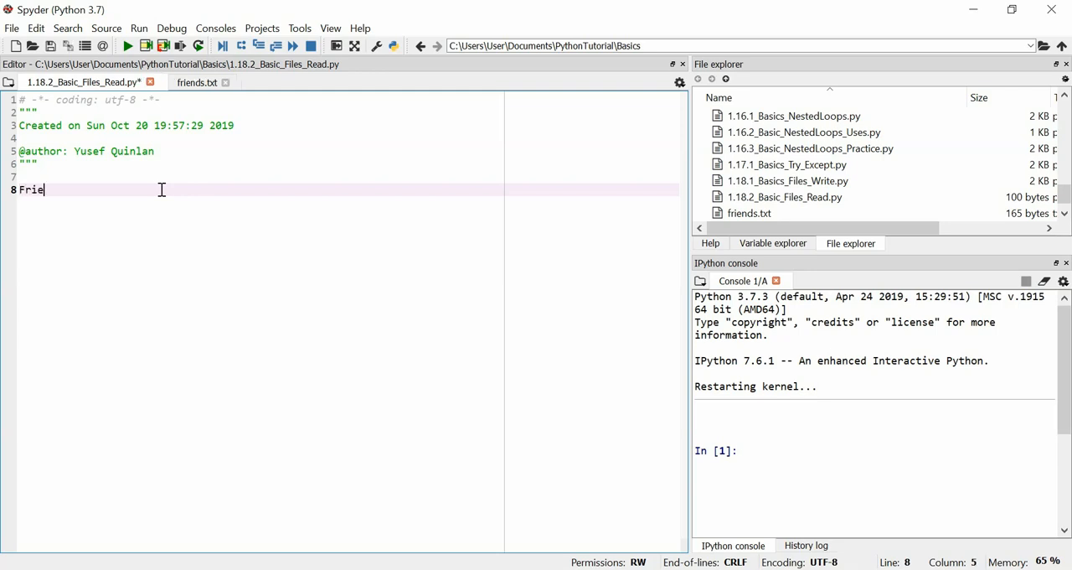
type("nds_file = ope")
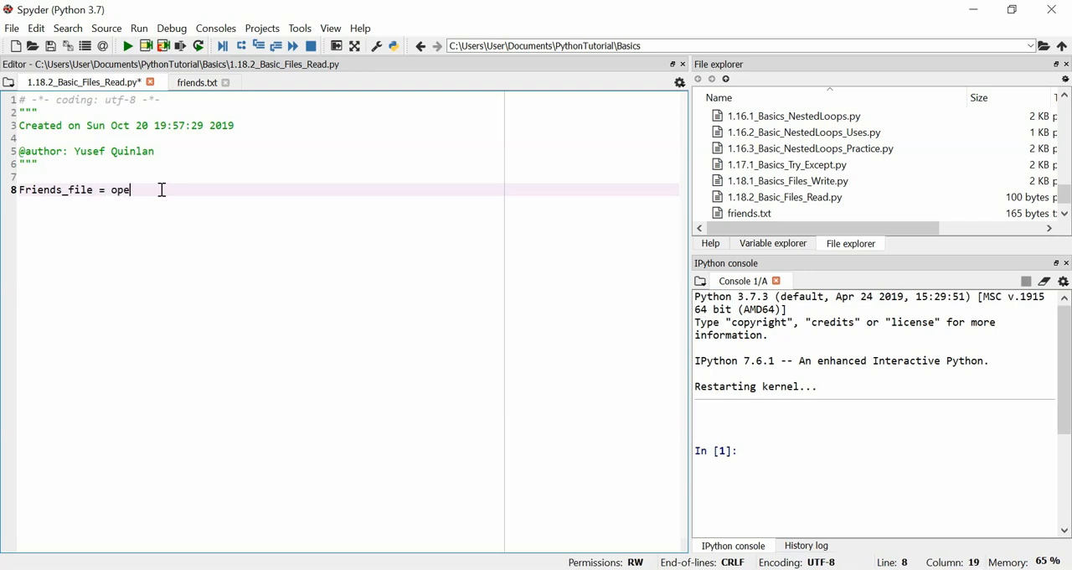
type("n()")
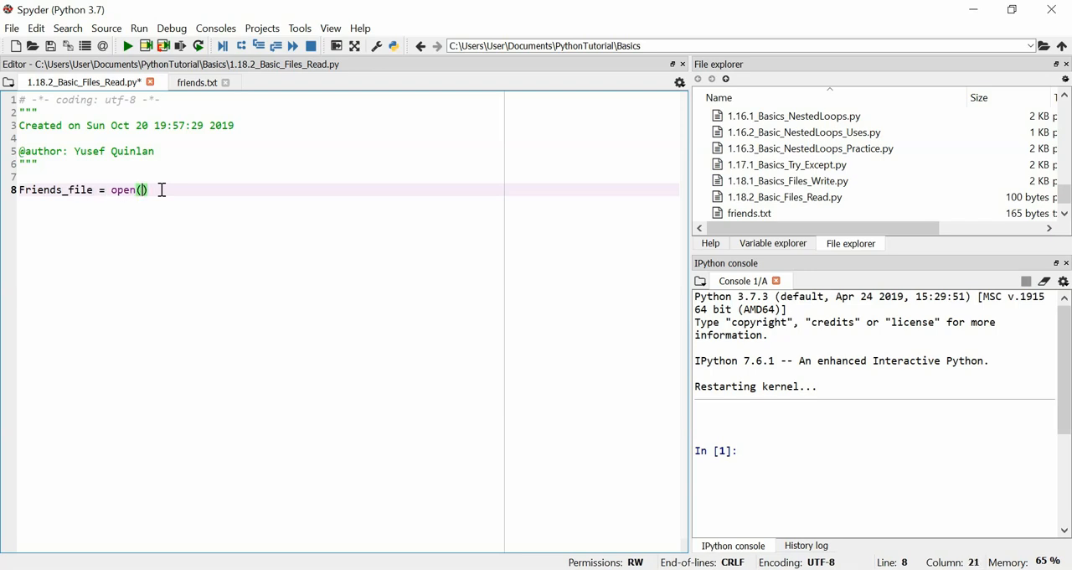
type("\"frien\"")
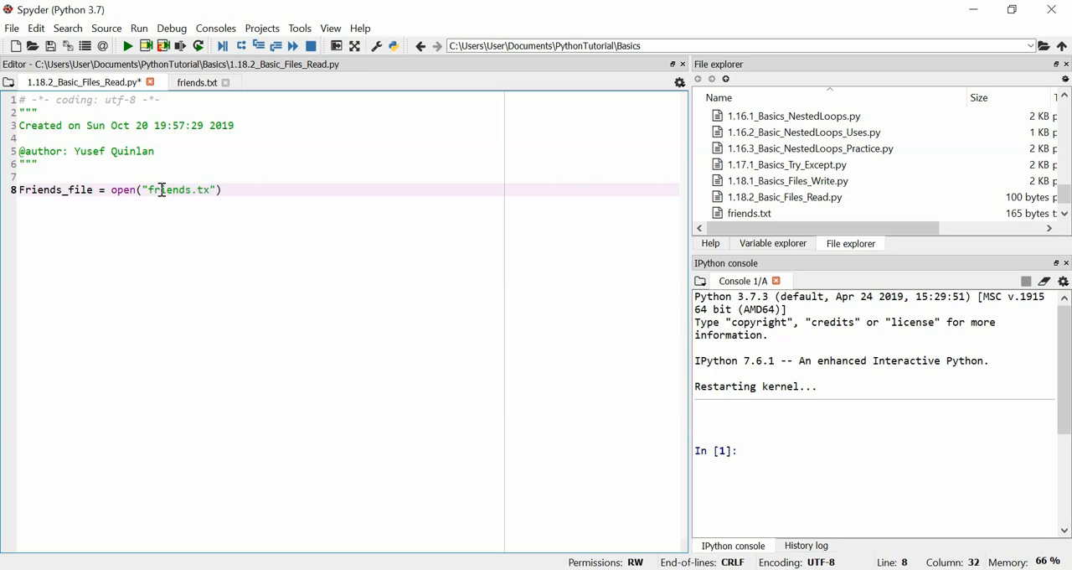
type("t)")
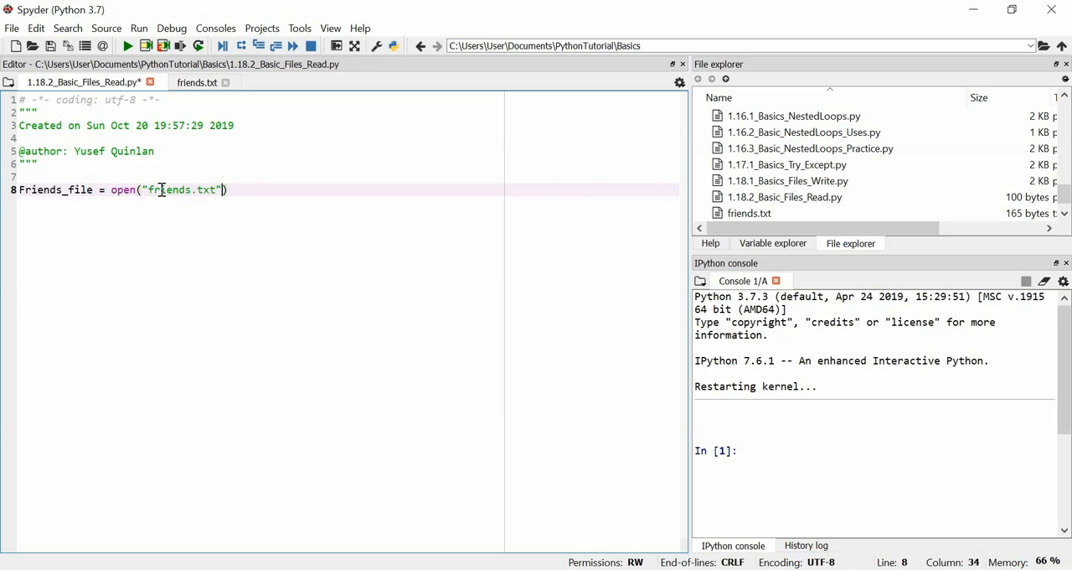
type(",\"\"")
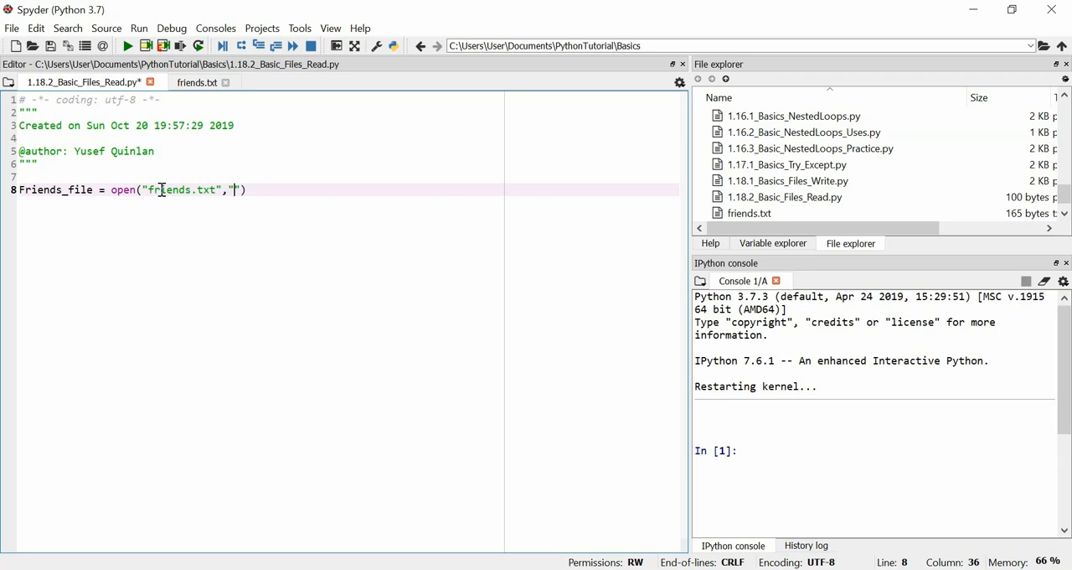
type("r")
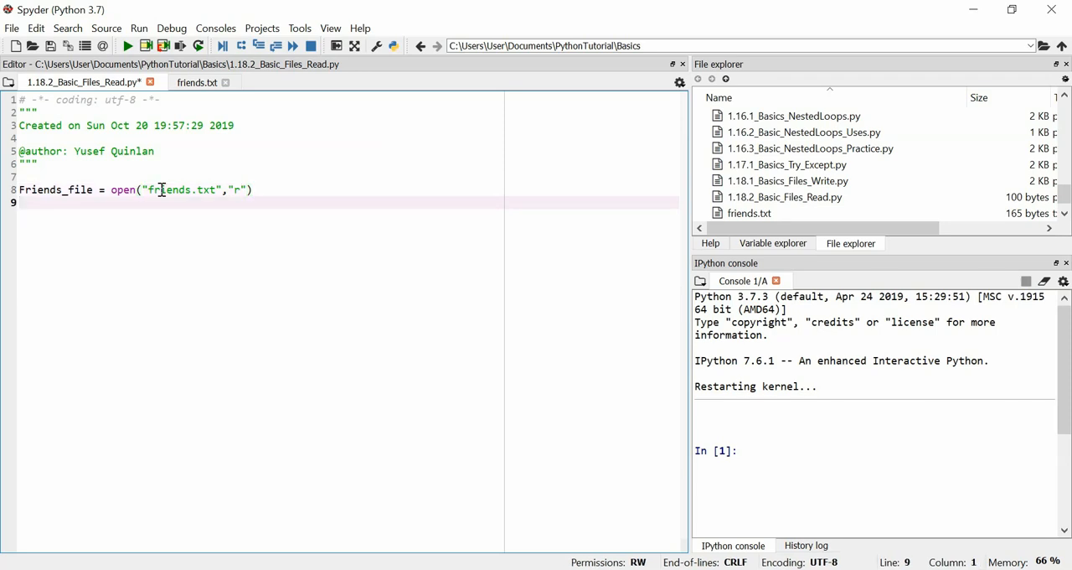
- Add print(Friends_file.read()) and a Friends_file.close() call on the next line
type("print")
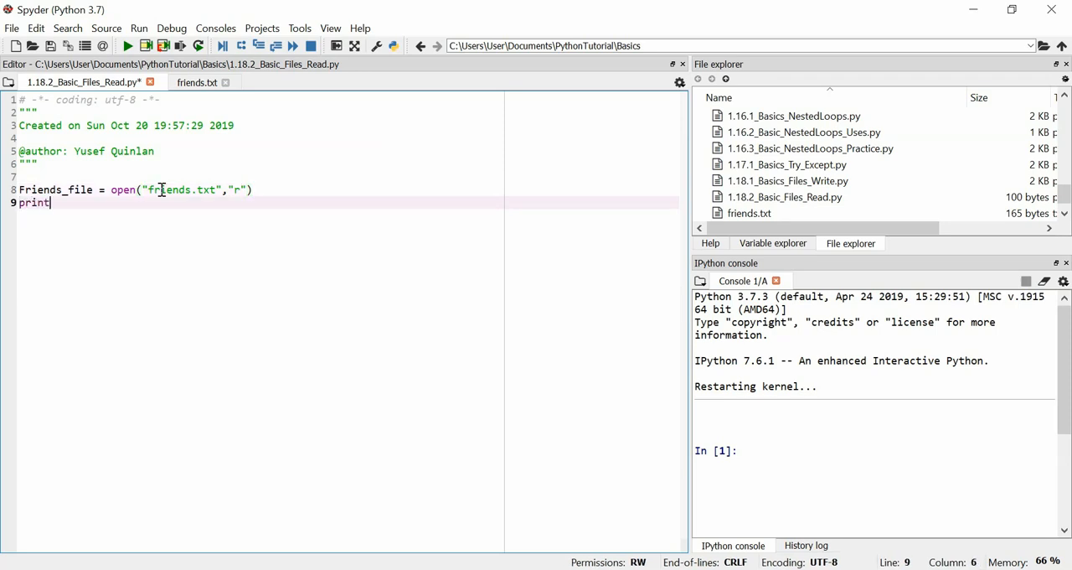
type("()")
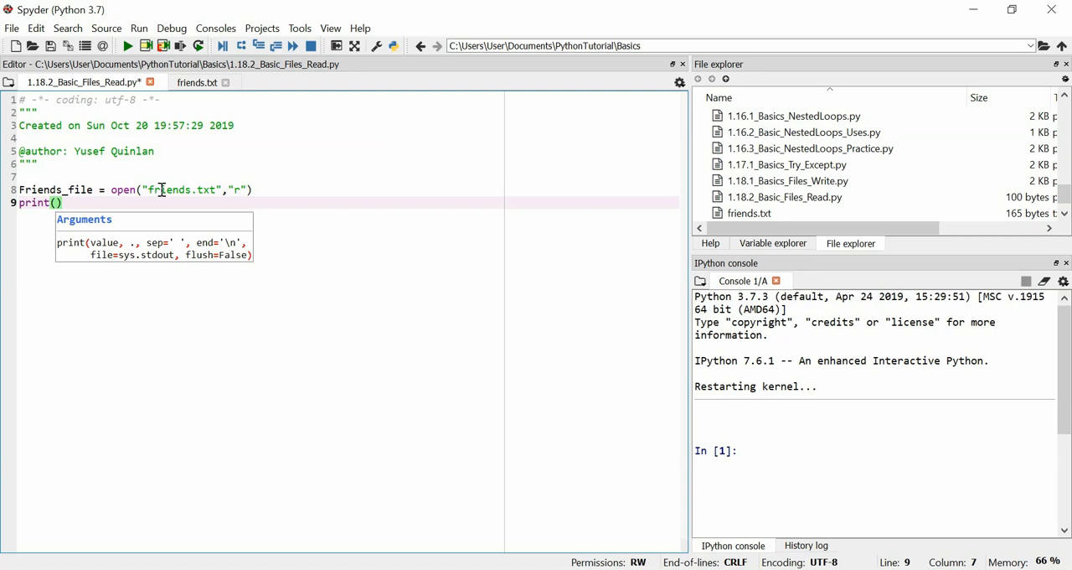
type("Friens")
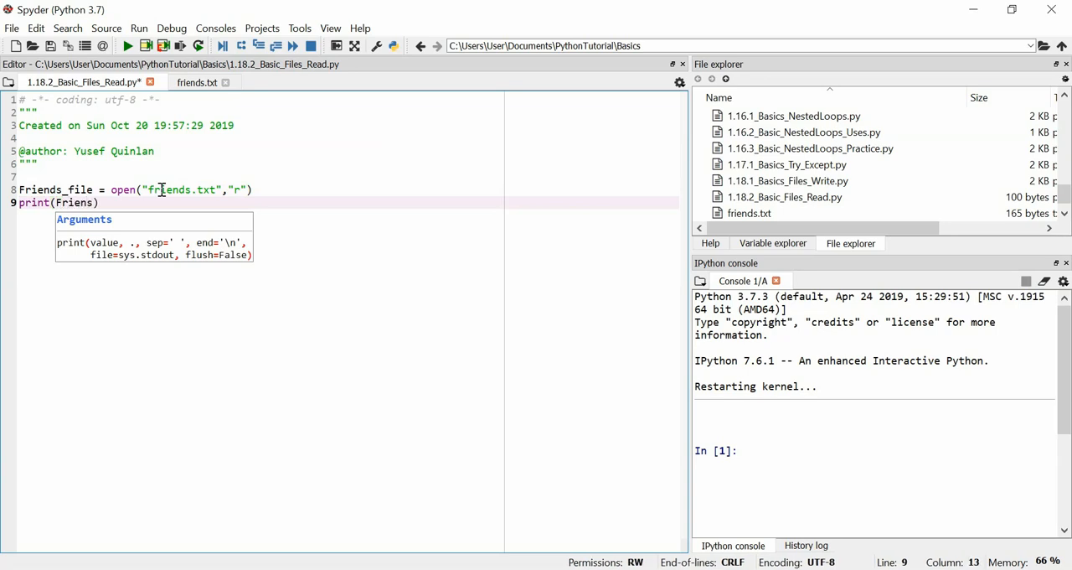
type("_file.re")
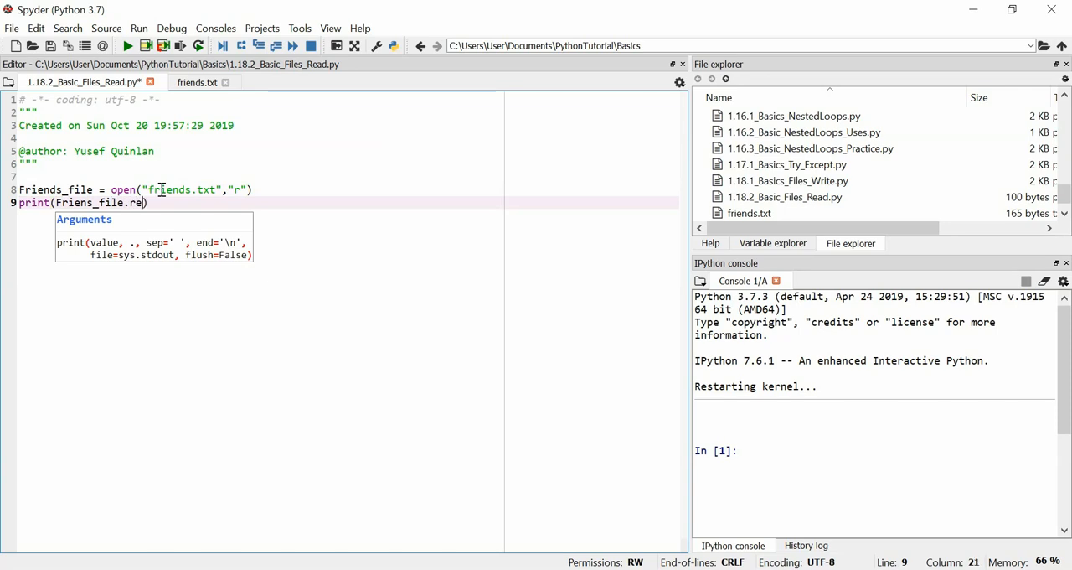
type("ad())")
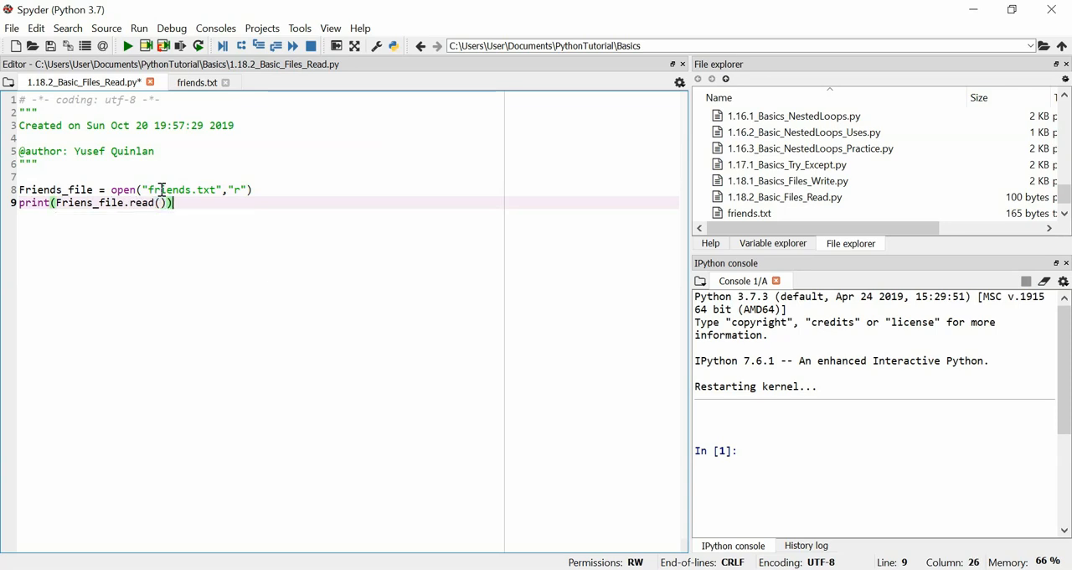
key("Return")
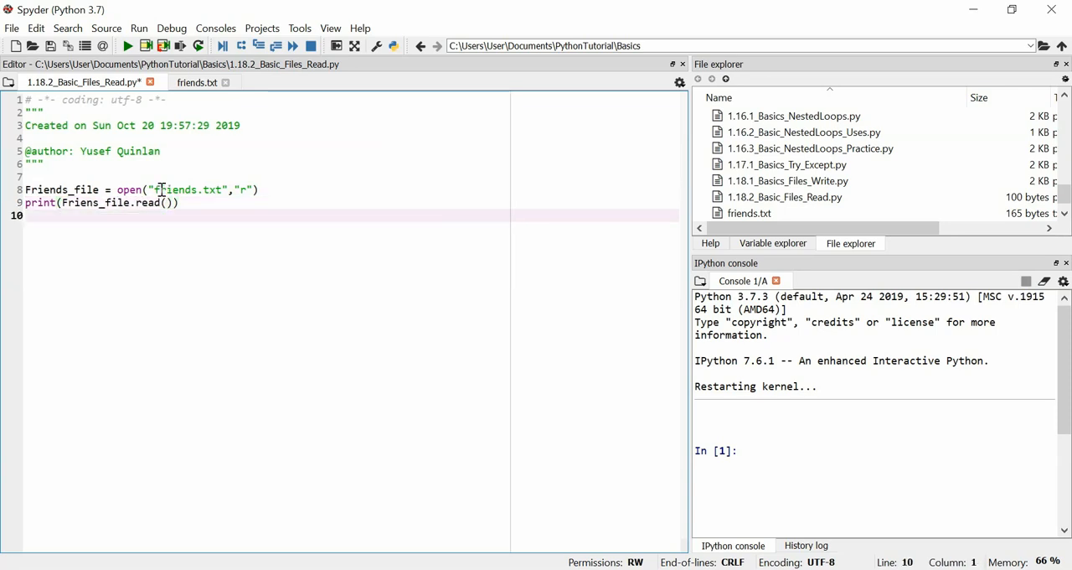
type("F")
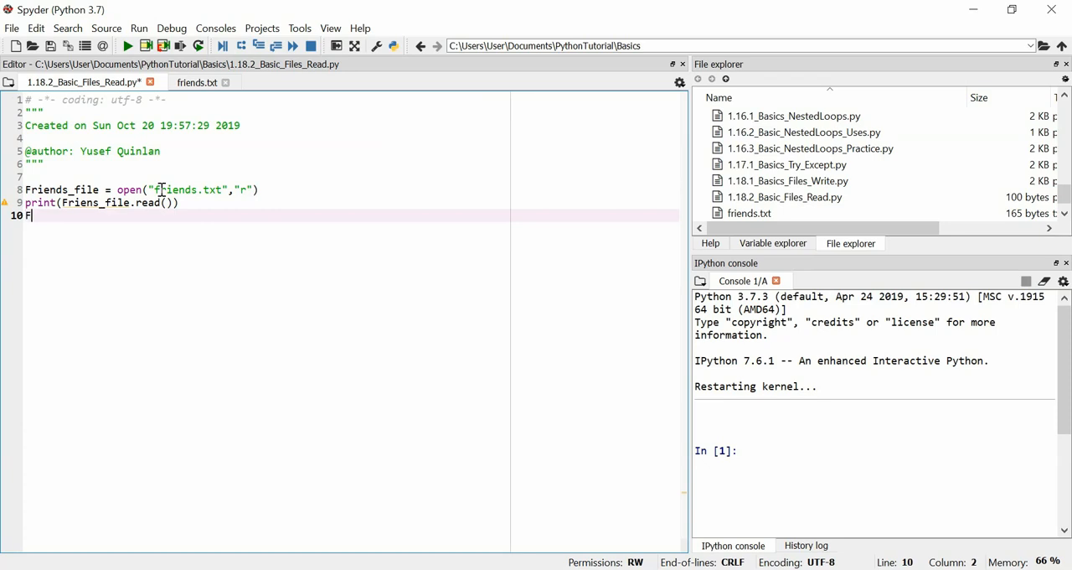
type("riends_file")
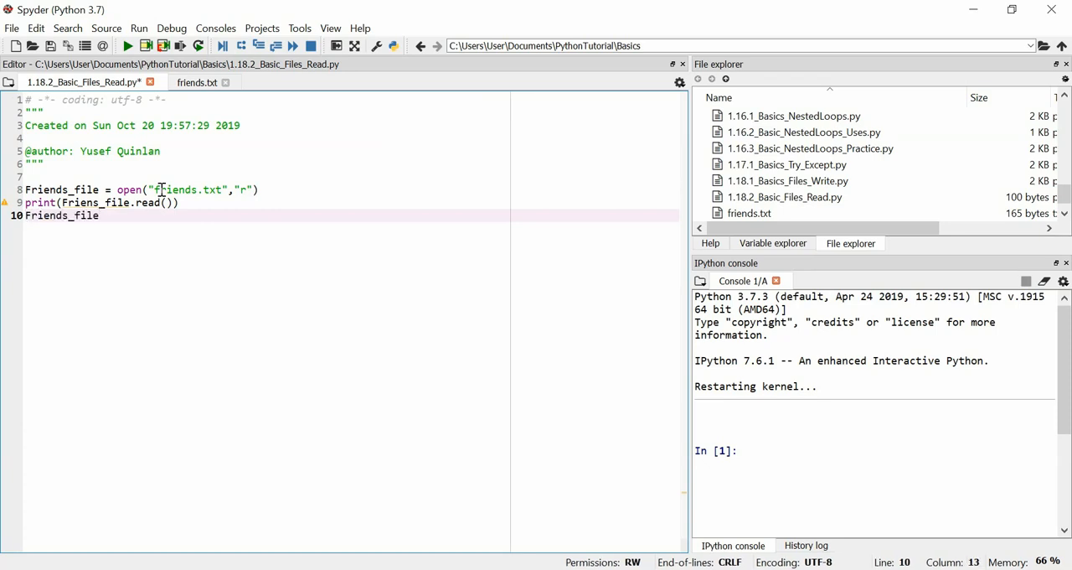
type(".close()")
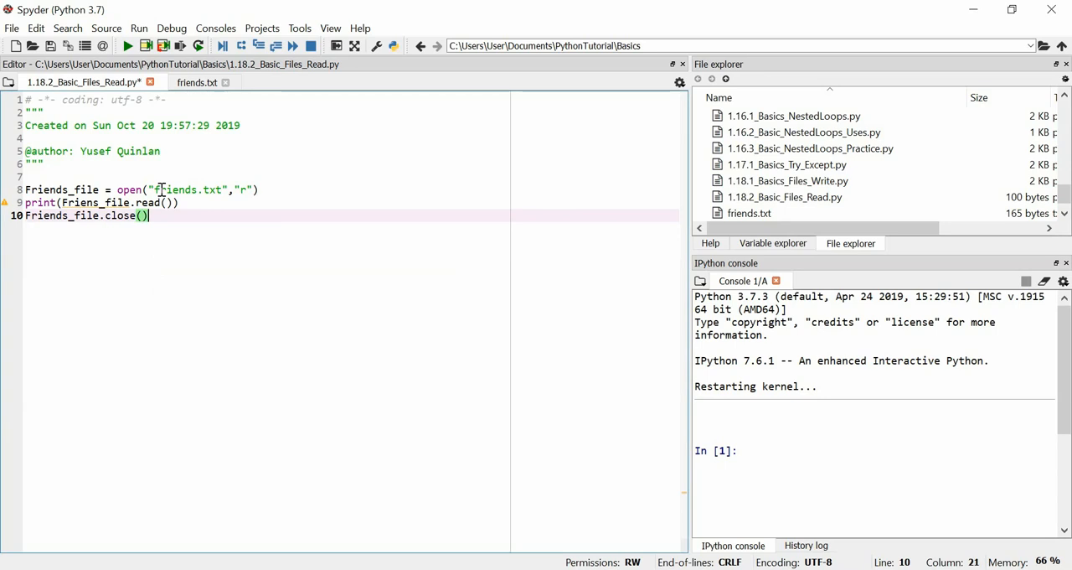
- Retype the "r" mode letter and run the read lines so the console prints the friends list
left_click(244, 190)
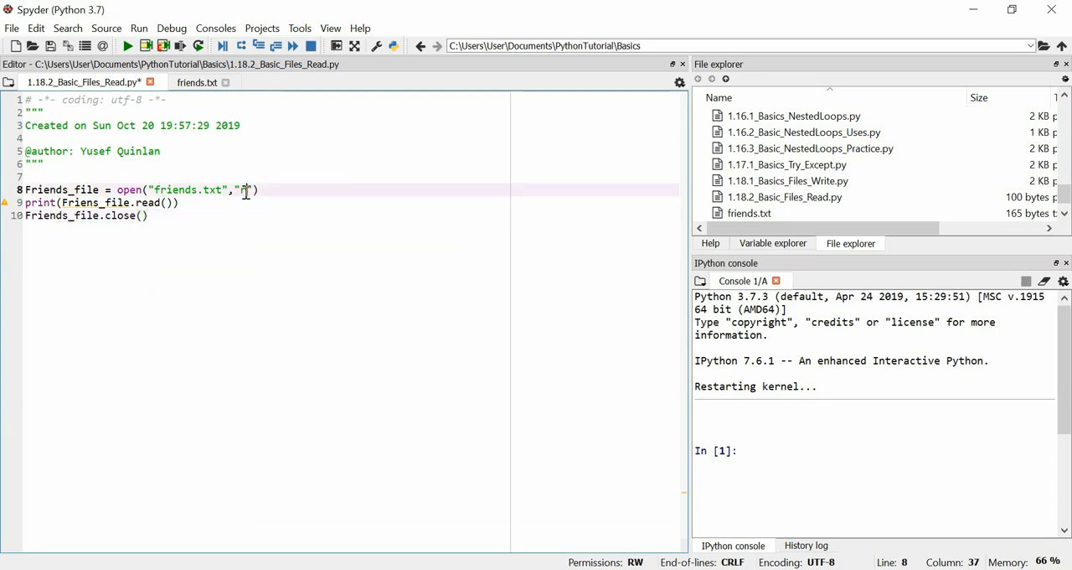
double_click(168, 190)
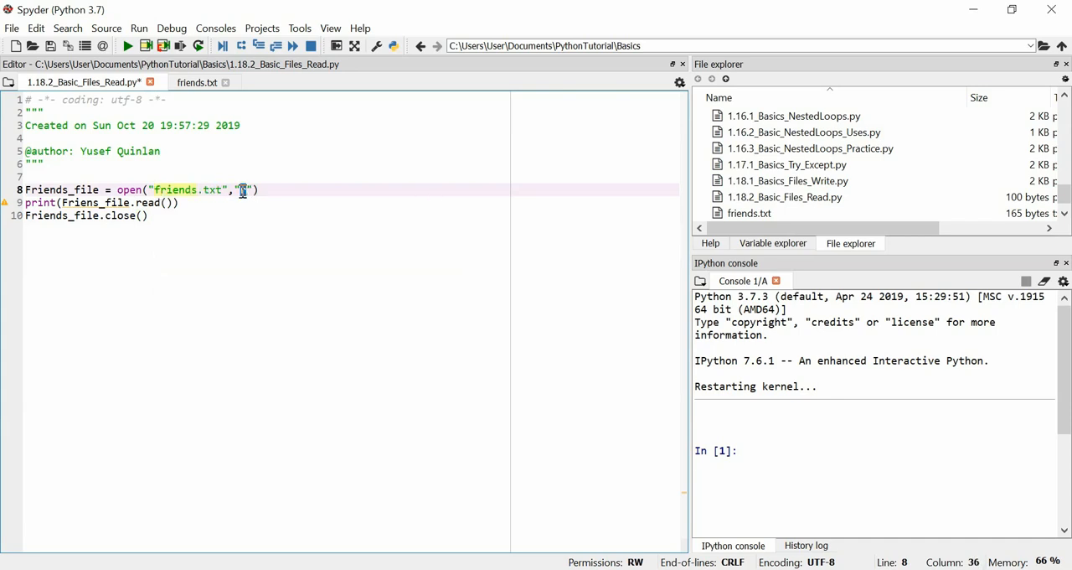
type("r")
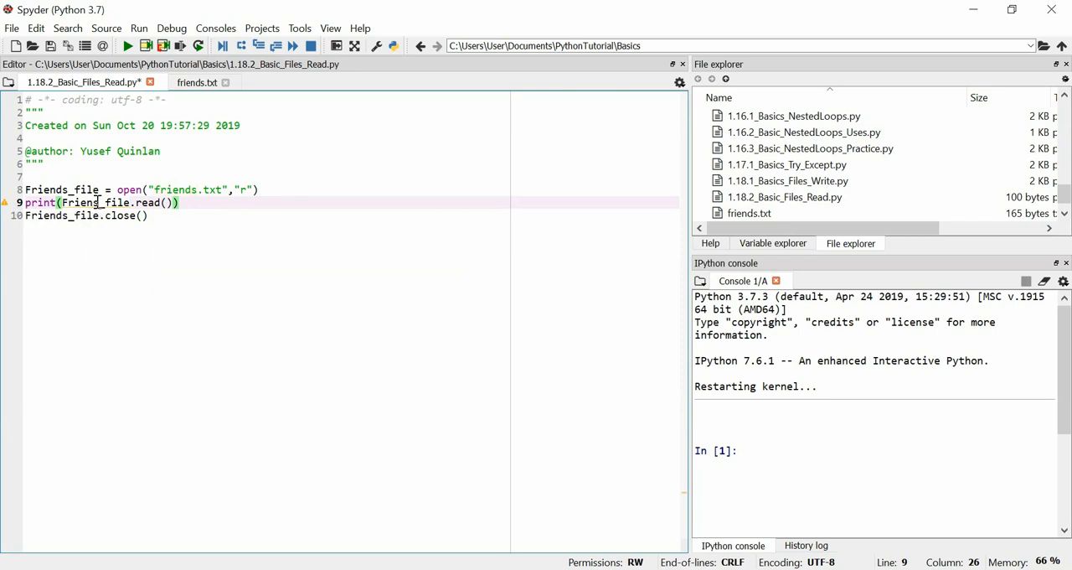
left_click(166, 215)
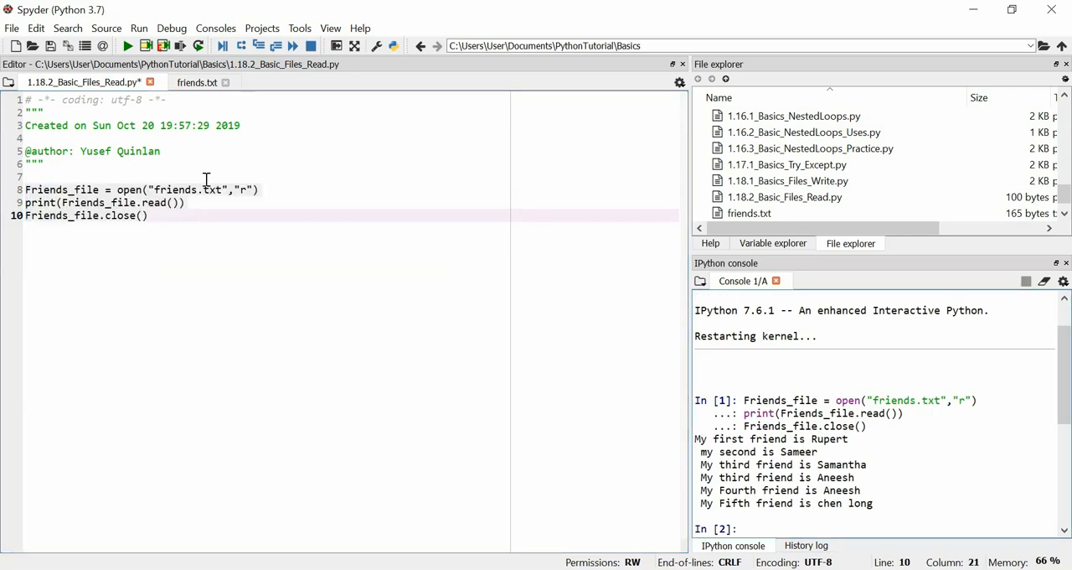
- Review the open() and print lines and the friends.txt name, checking the Basics folder path
left_click(262, 189)
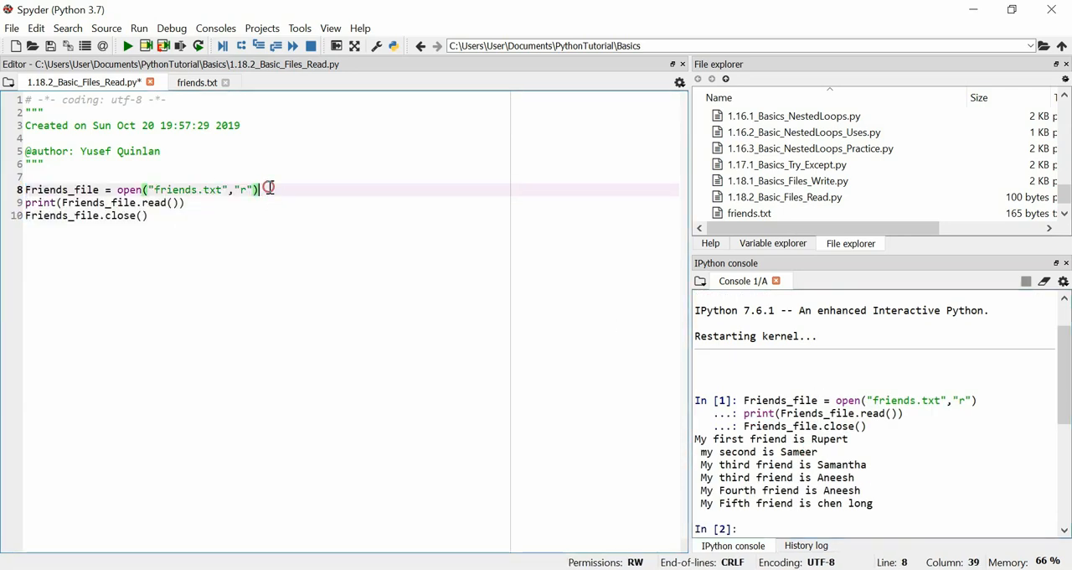
left_click(164, 201)
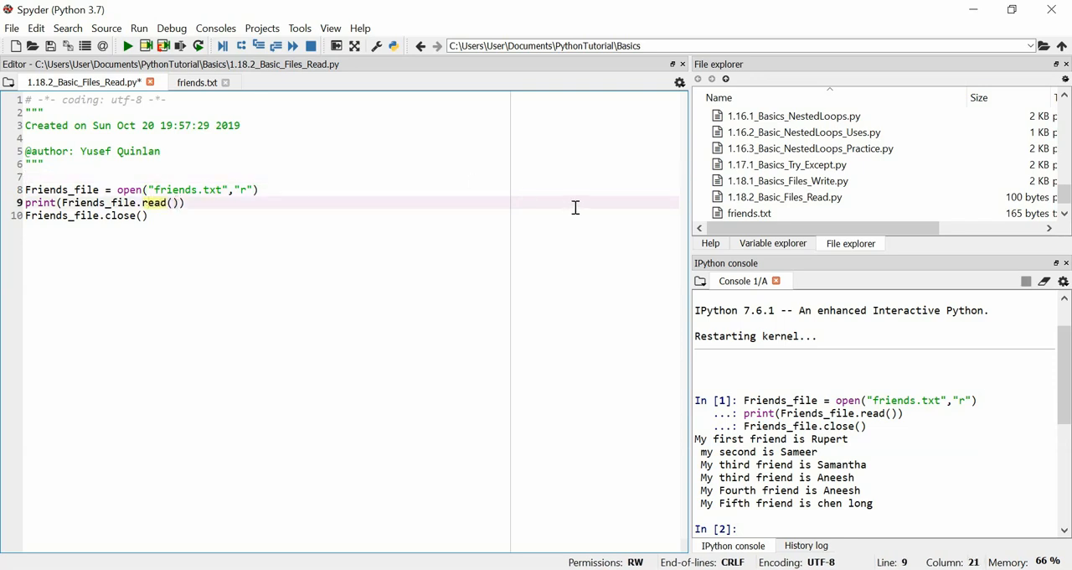
scroll("up", 3)
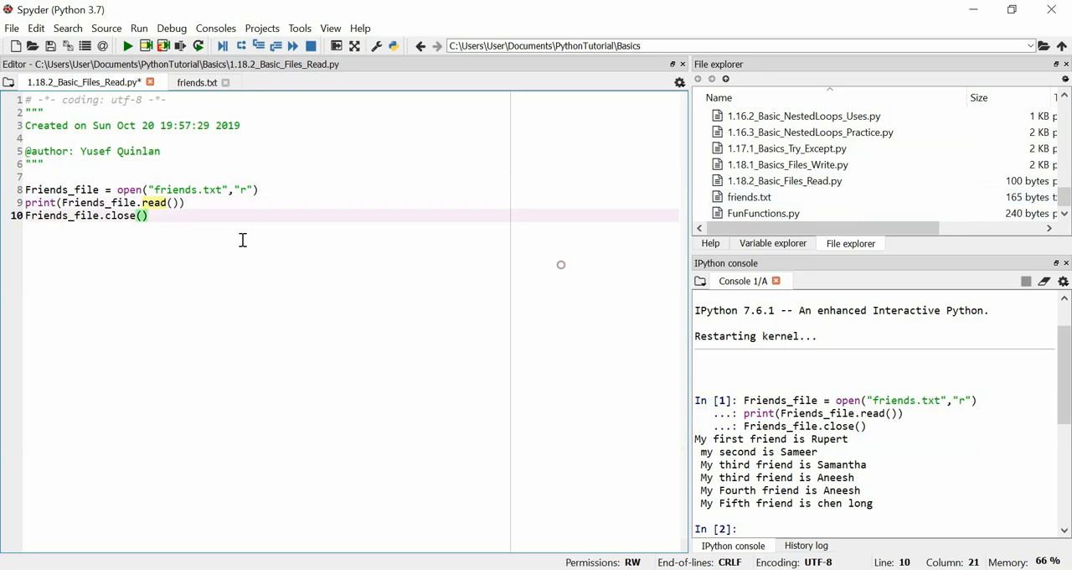
double_click(185, 189)
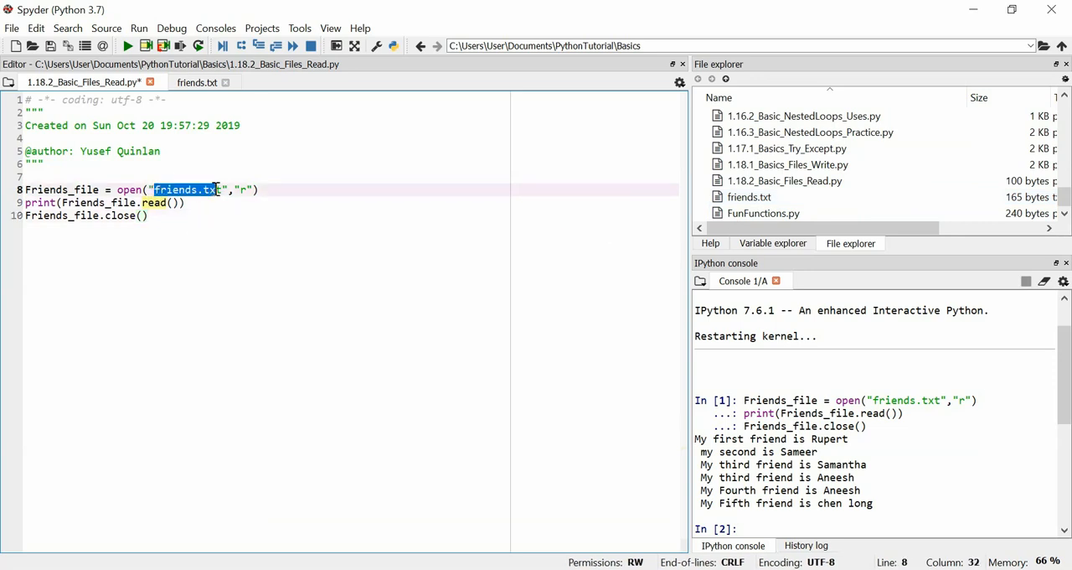
left_click(149, 215)
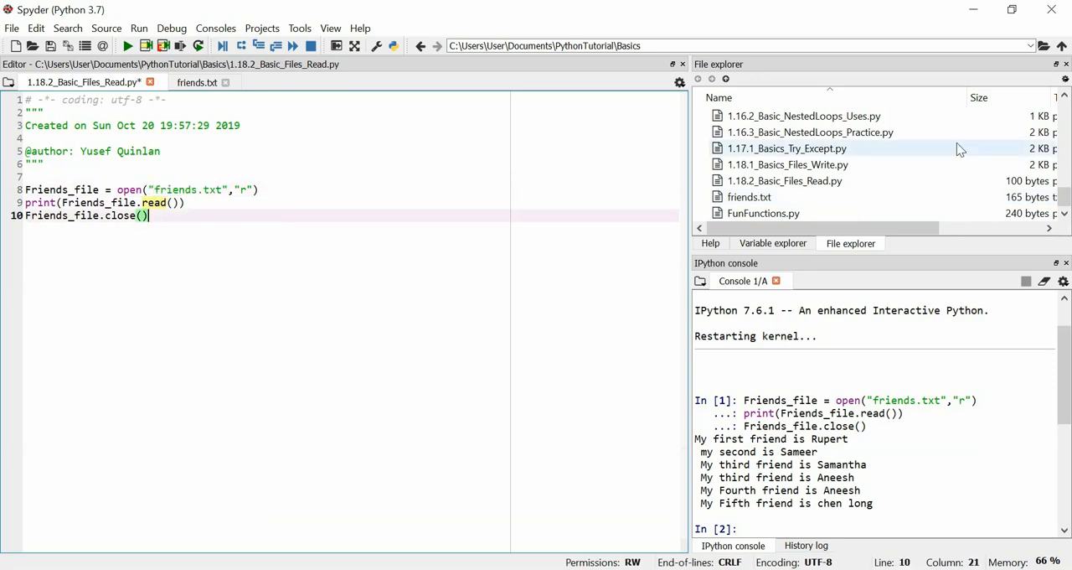
scroll("up", 3)
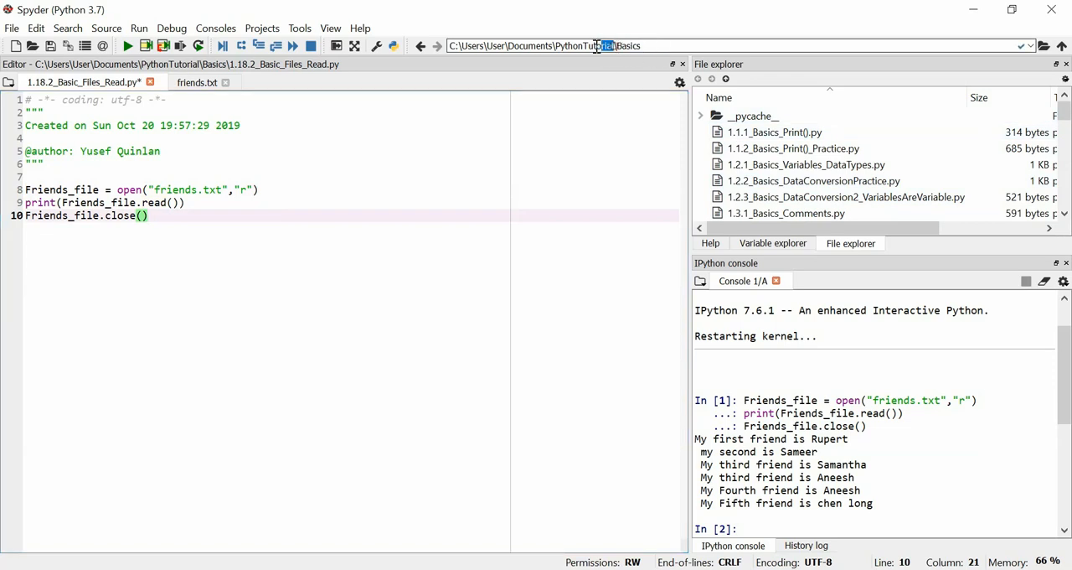
mouse_move(611, 81)
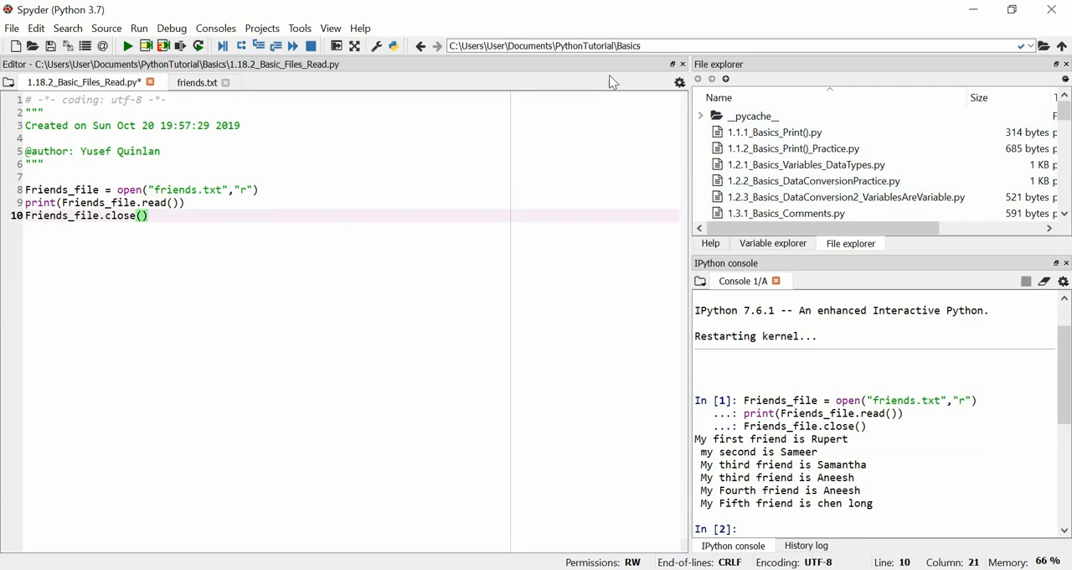
scroll("down", 3)
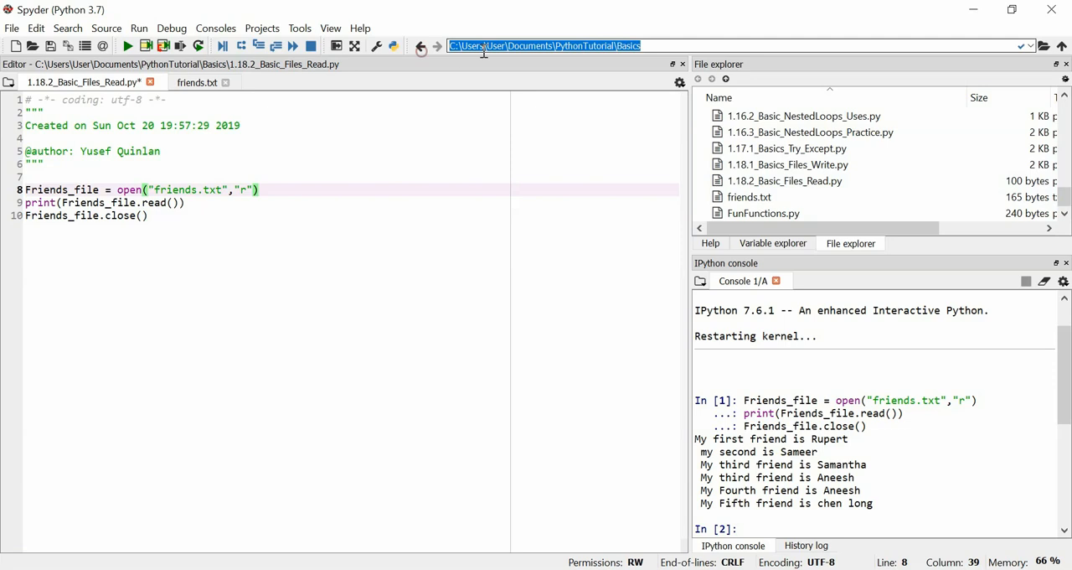
mouse_move(178, 182)
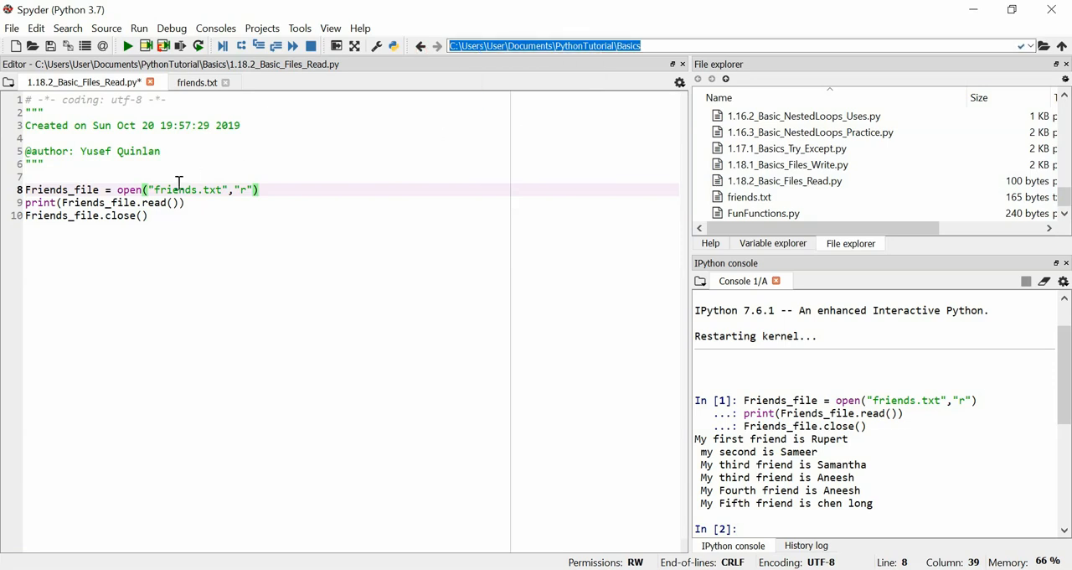
- Paste the full backslash Basics folder path before friends.txt in the open() call
right_click(193, 188)
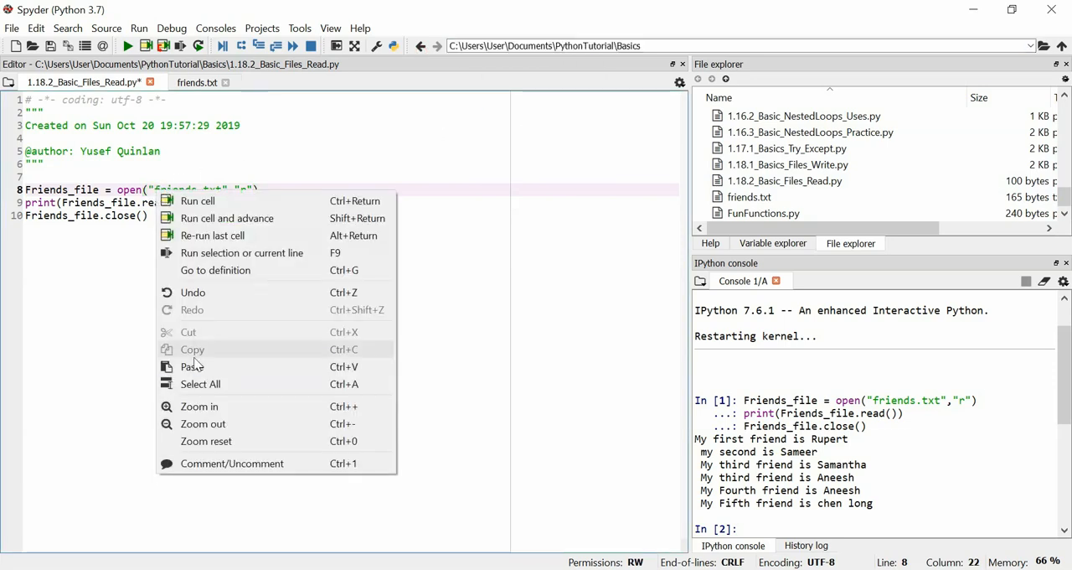
left_click(191, 367)
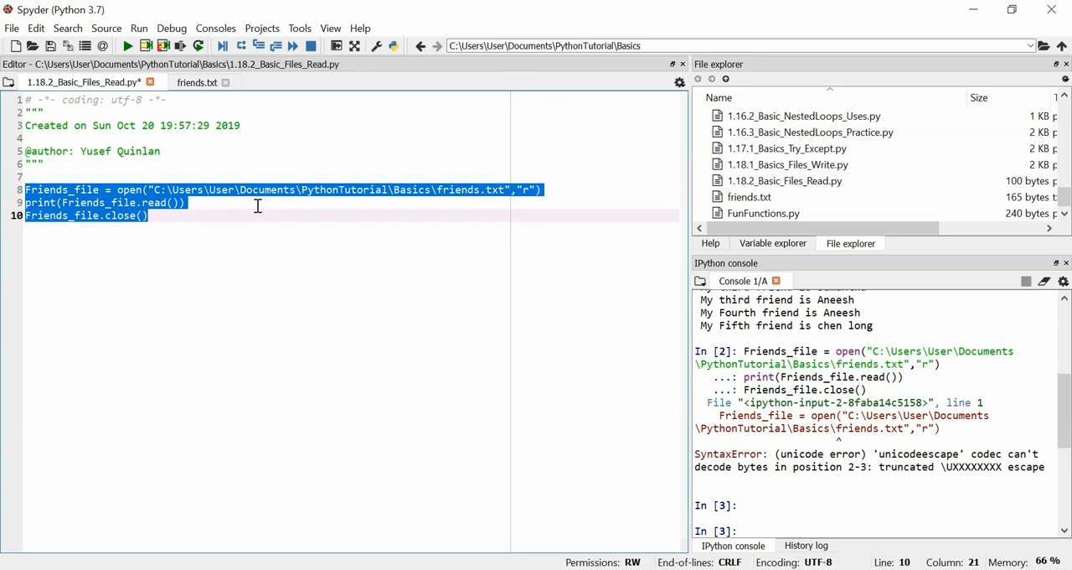
- Edit the path string so its backslashes become forward slashes and rerun the lines
left_click(428, 190)
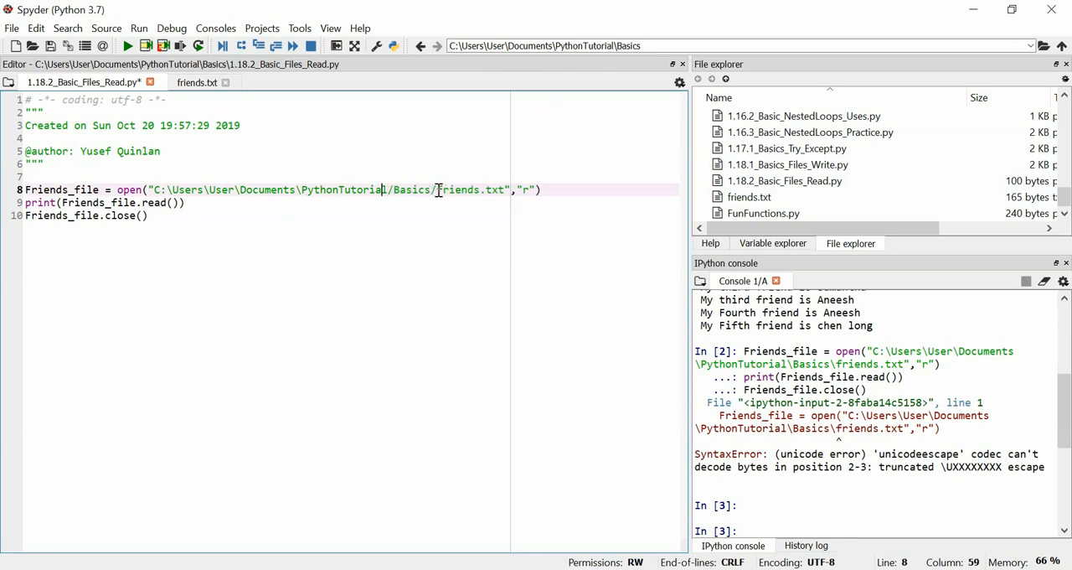
left_click(302, 189)
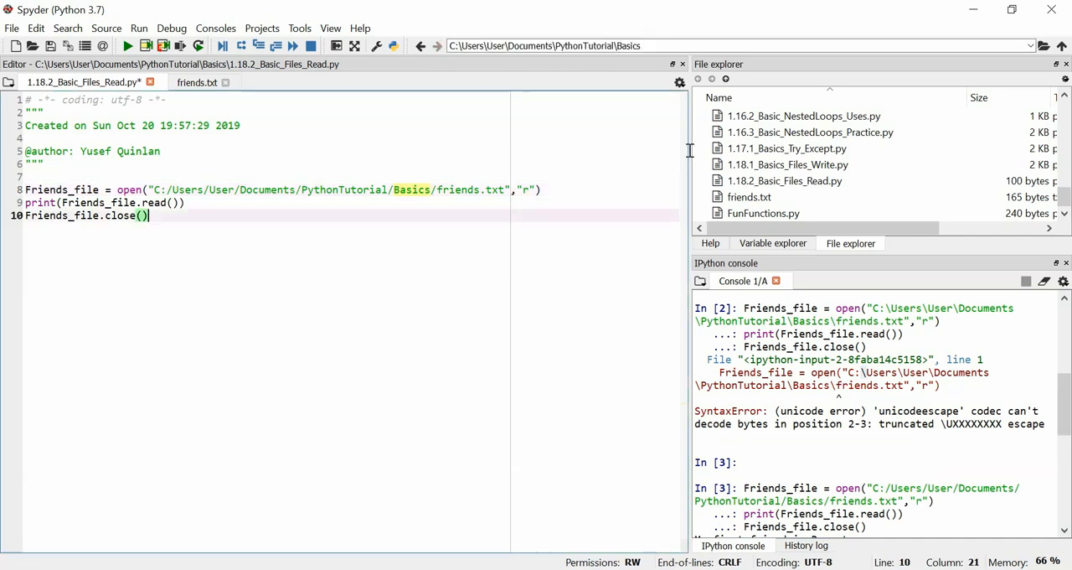
scroll("up", 3)
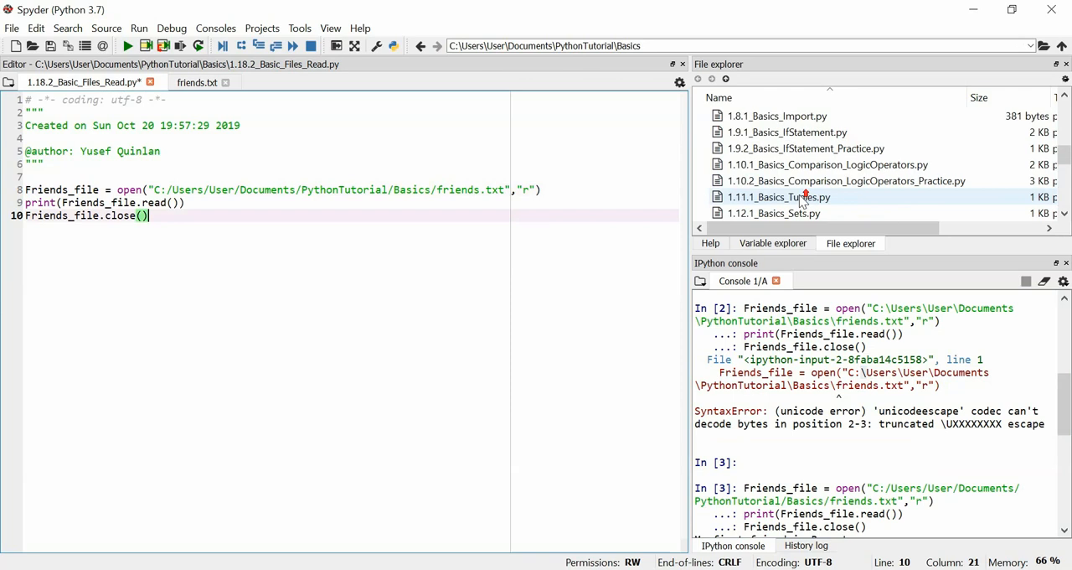
scroll("down", 3)
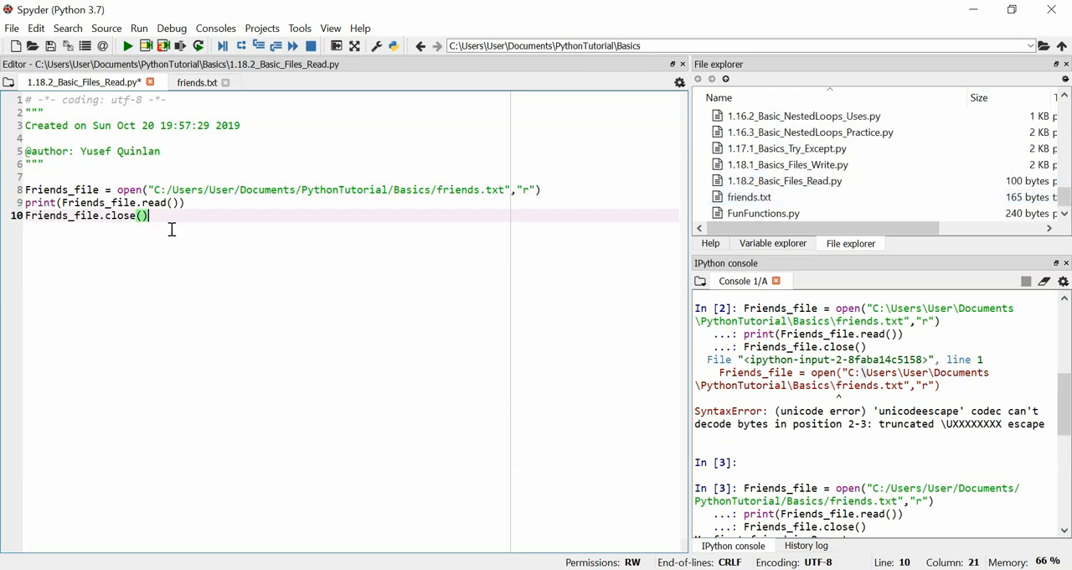
left_click(188, 203)
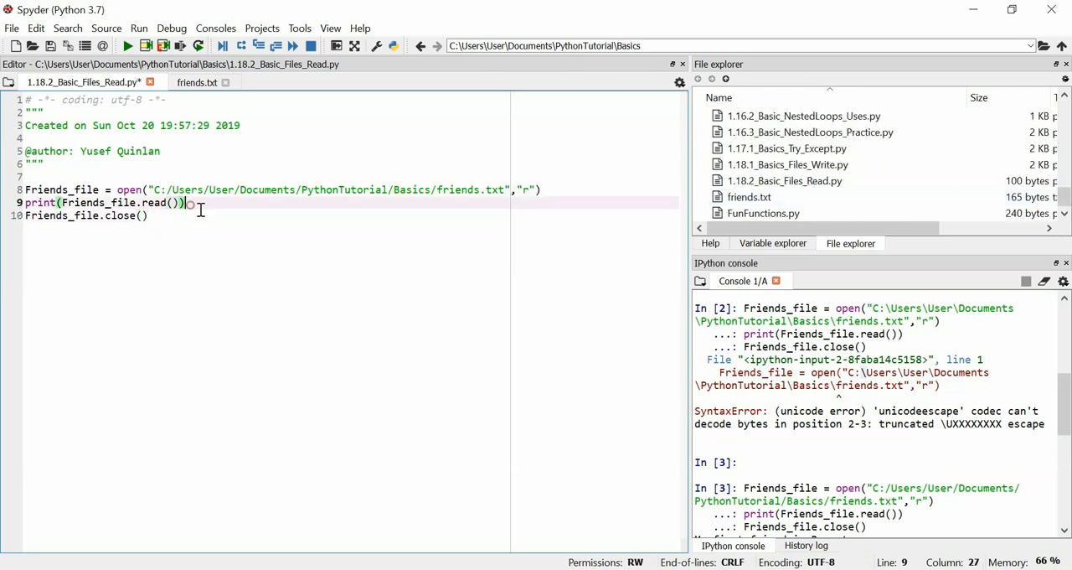
mouse_move(553, 253)
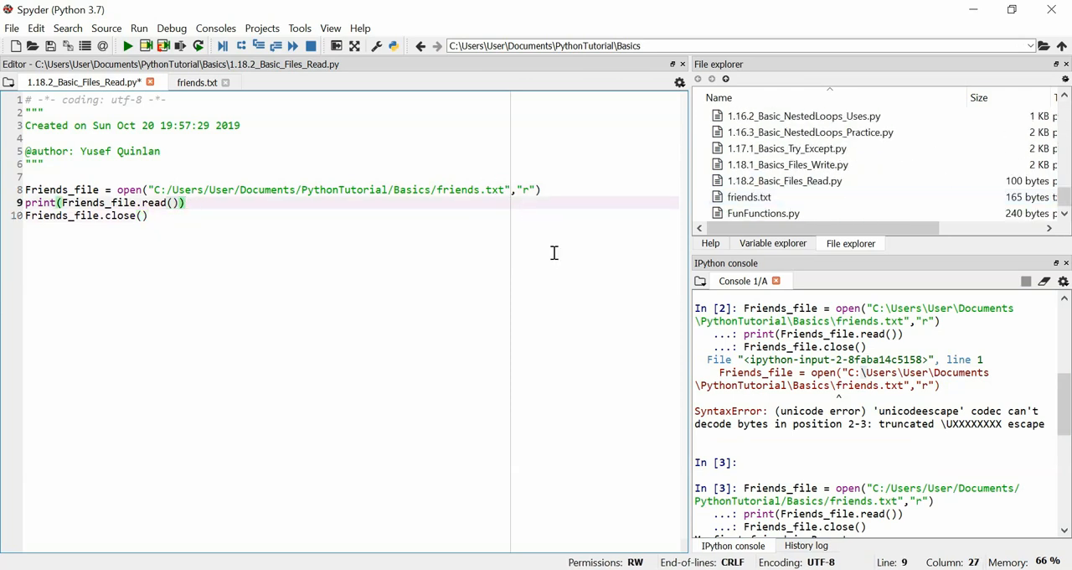